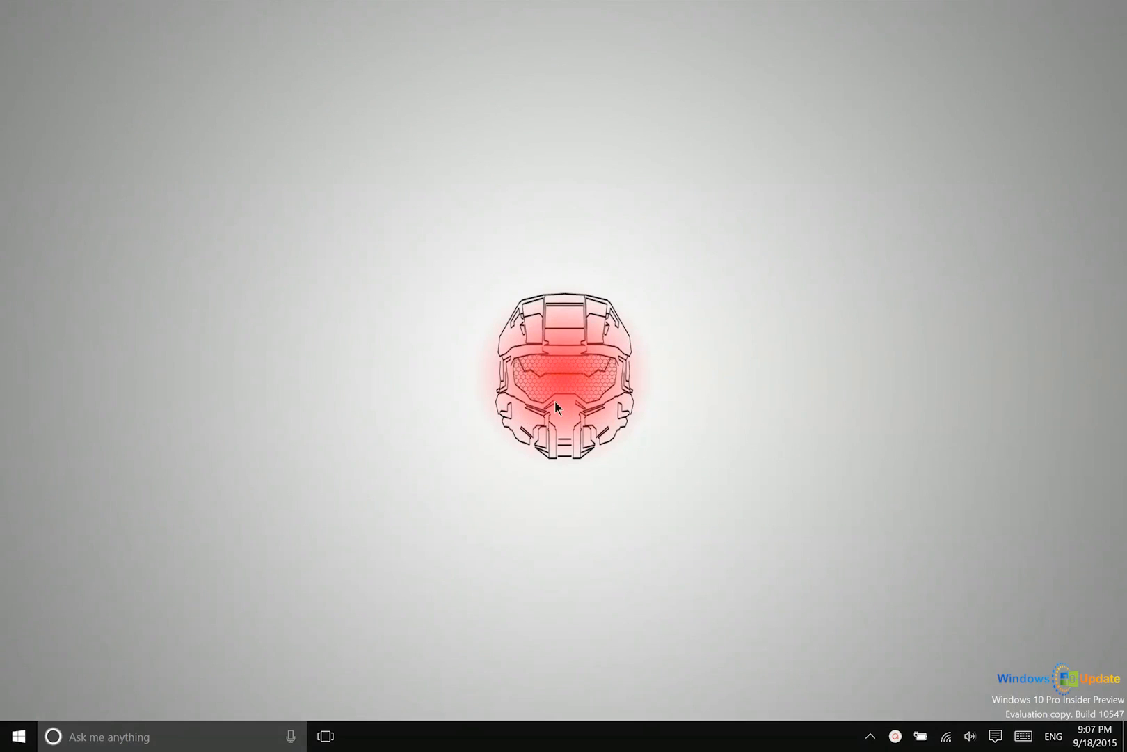
mouse_move(40, 720)
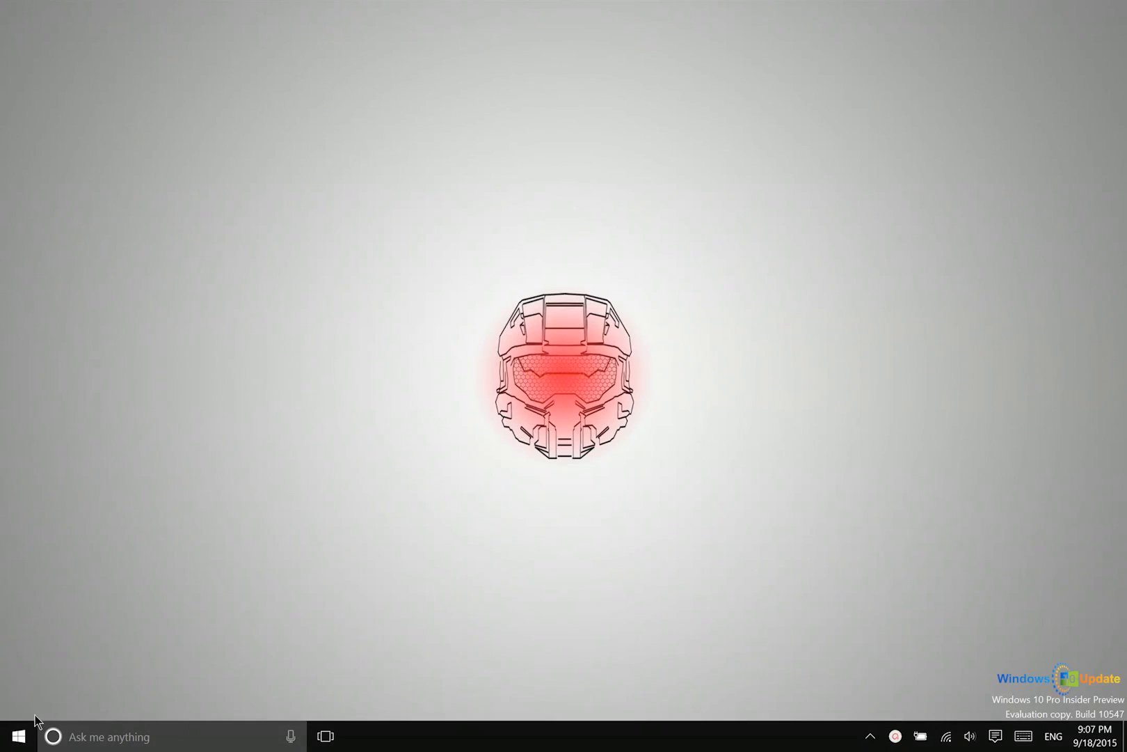
- Remove Get Skype from Start's Most used list, then show File Explorer's jump list
left_click(20, 733)
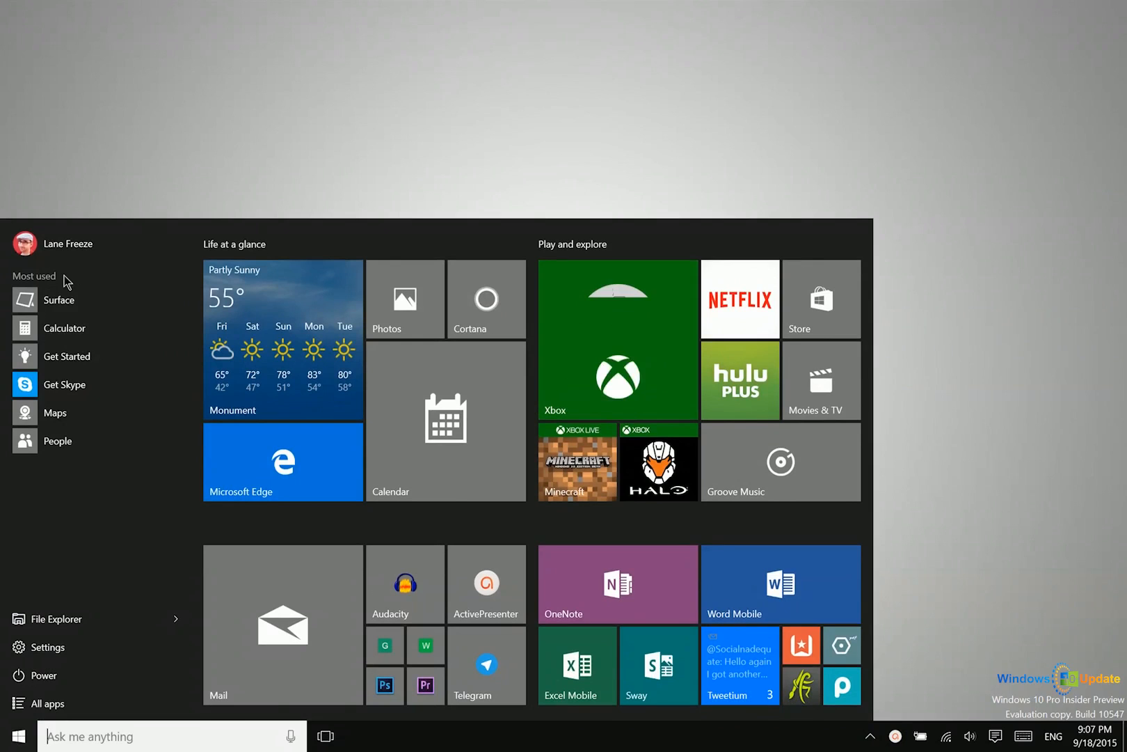
mouse_move(76, 302)
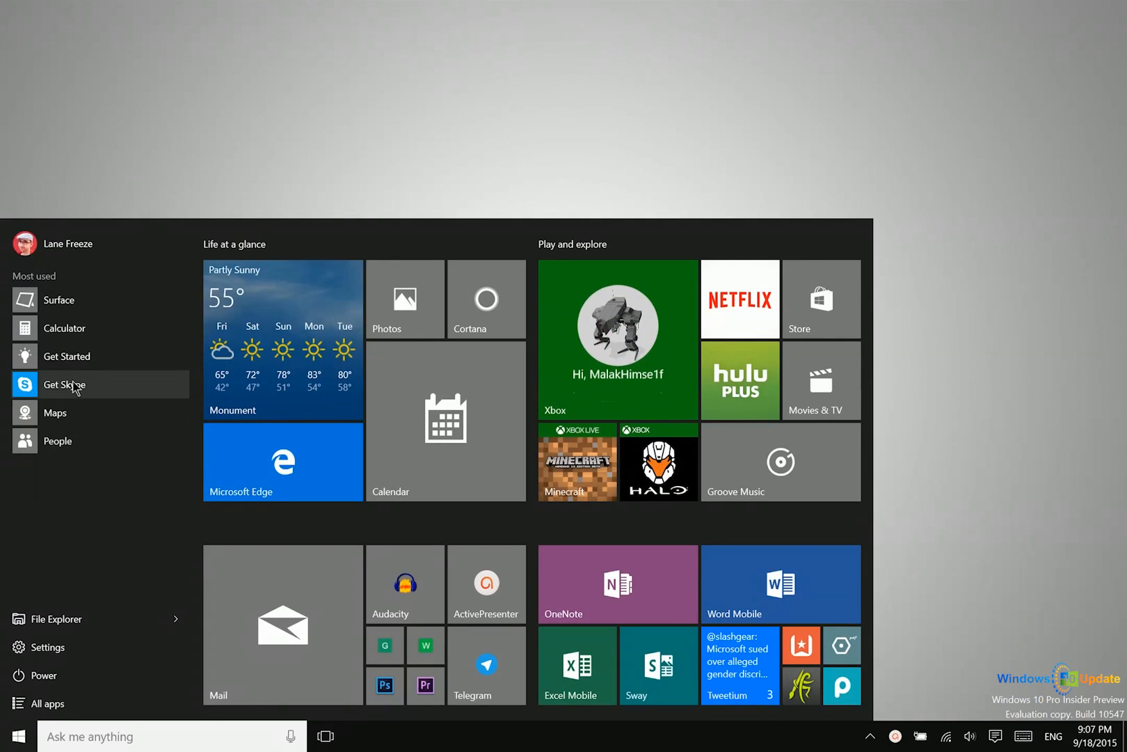
mouse_move(71, 307)
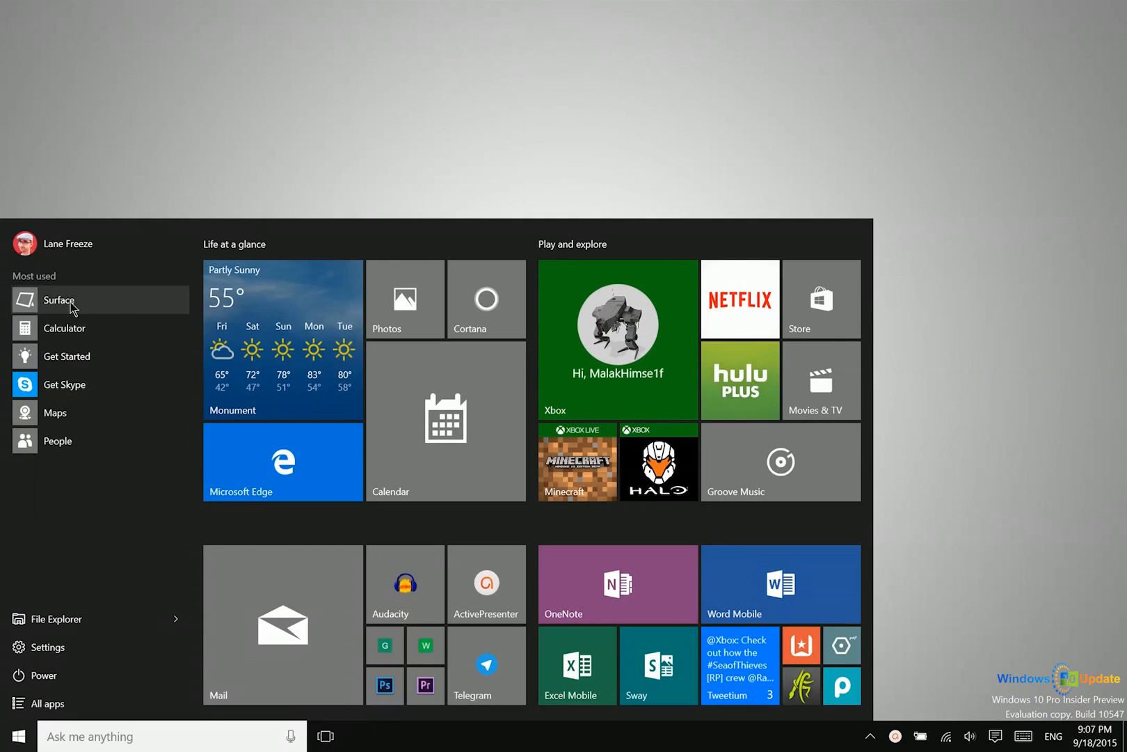
mouse_move(65, 328)
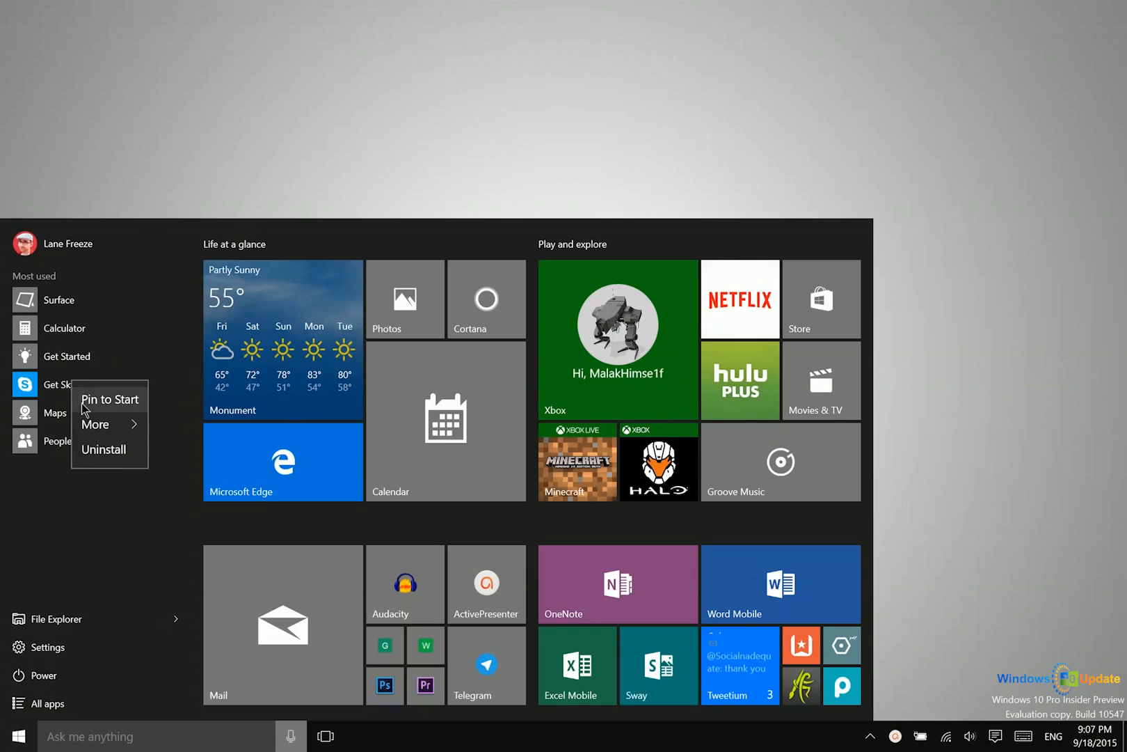
left_click(95, 424)
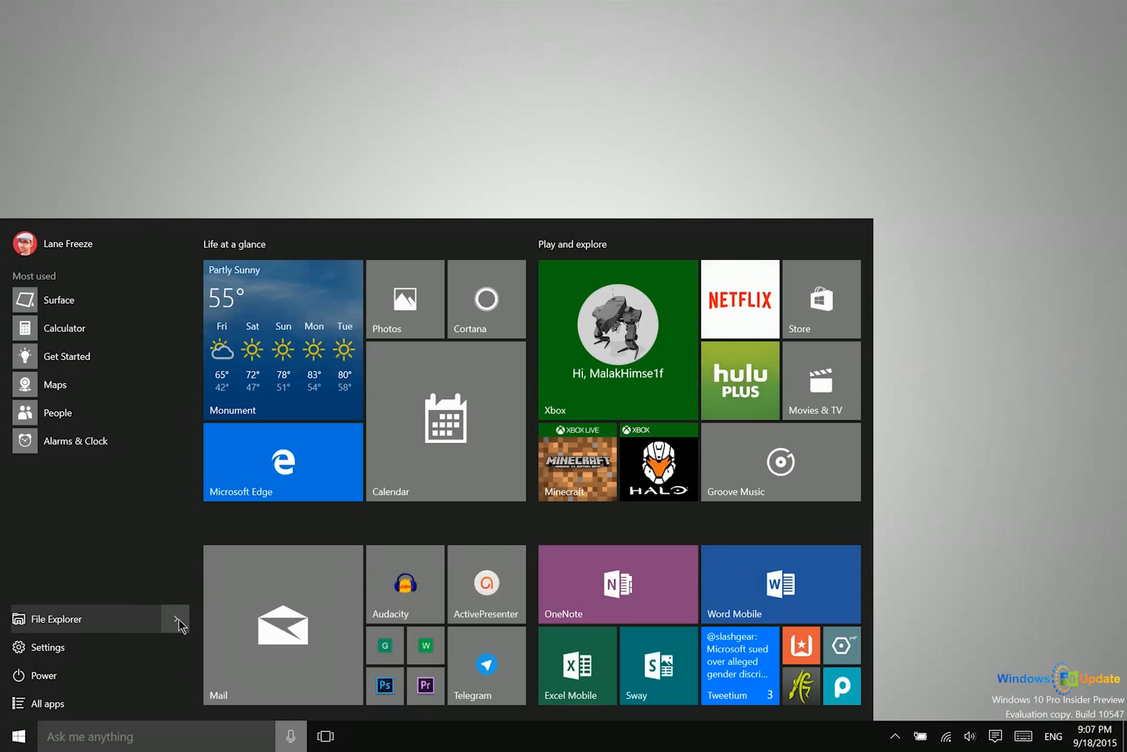
left_click(177, 619)
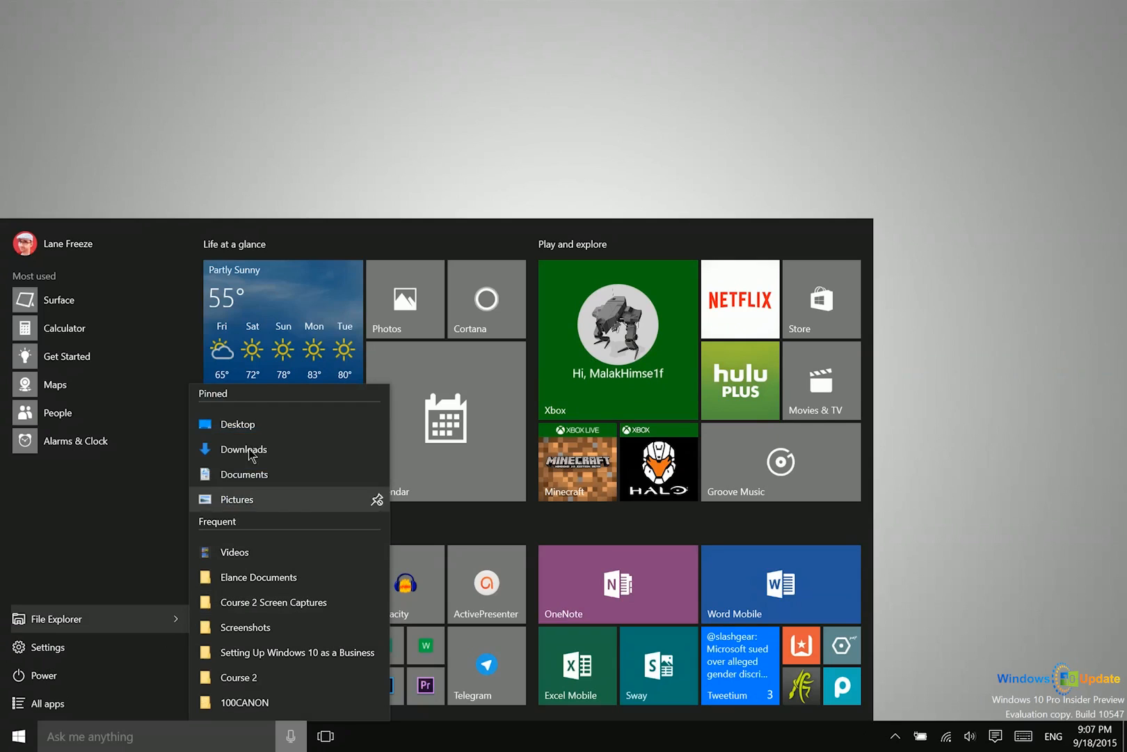
mouse_move(40, 525)
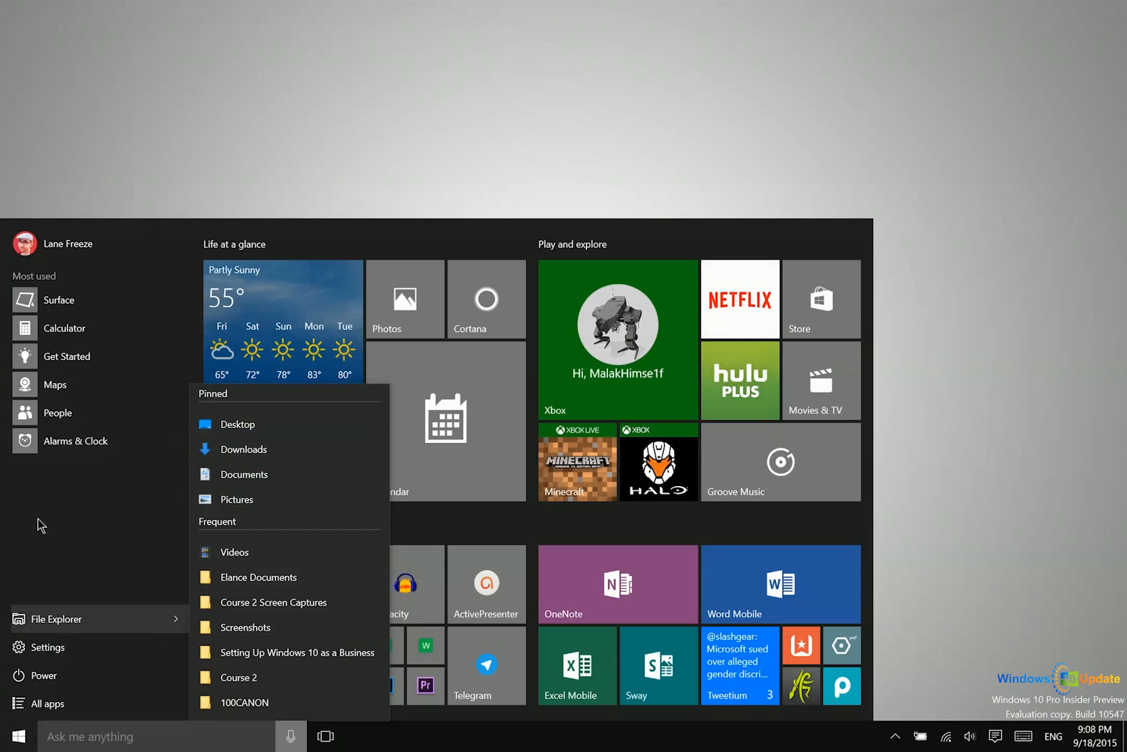
mouse_move(55, 703)
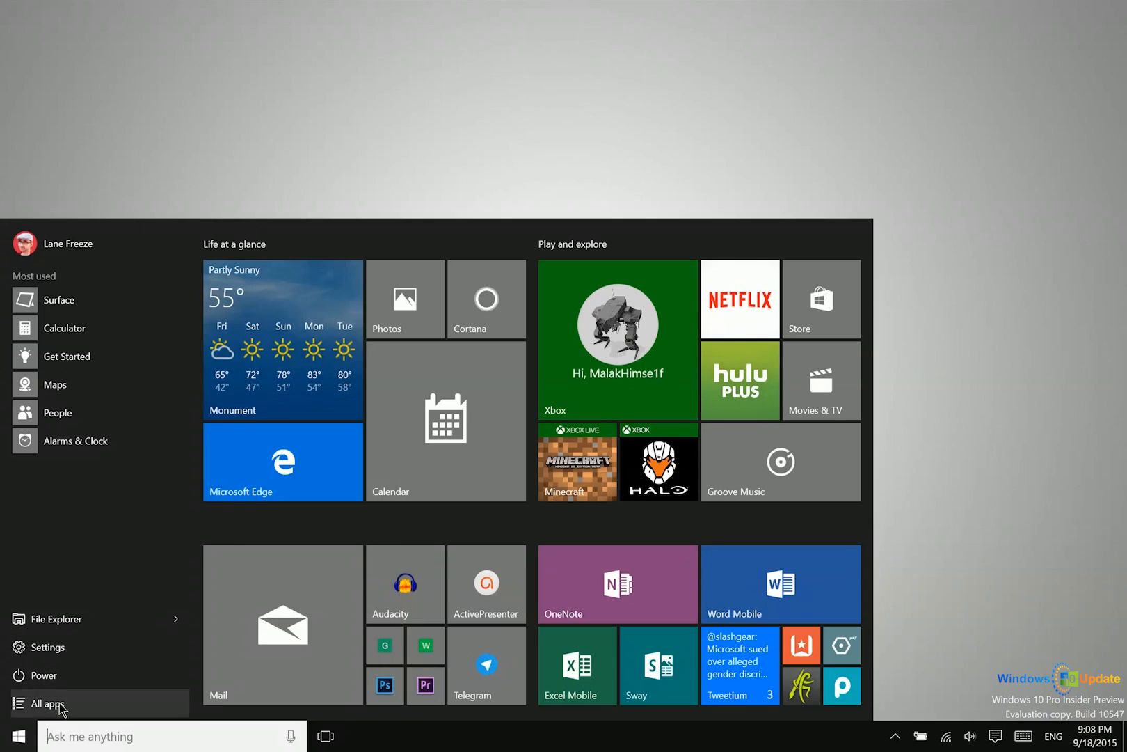
- Open the All apps list and its letter index to jump to later apps
left_click(48, 702)
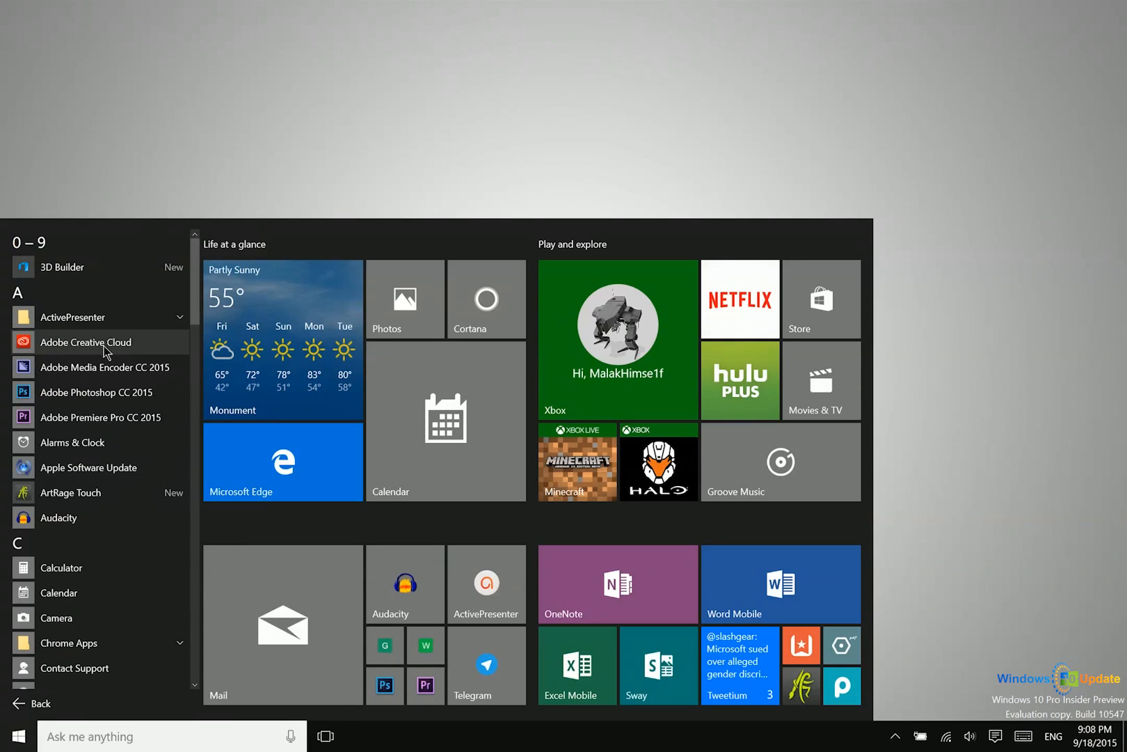
mouse_move(78, 327)
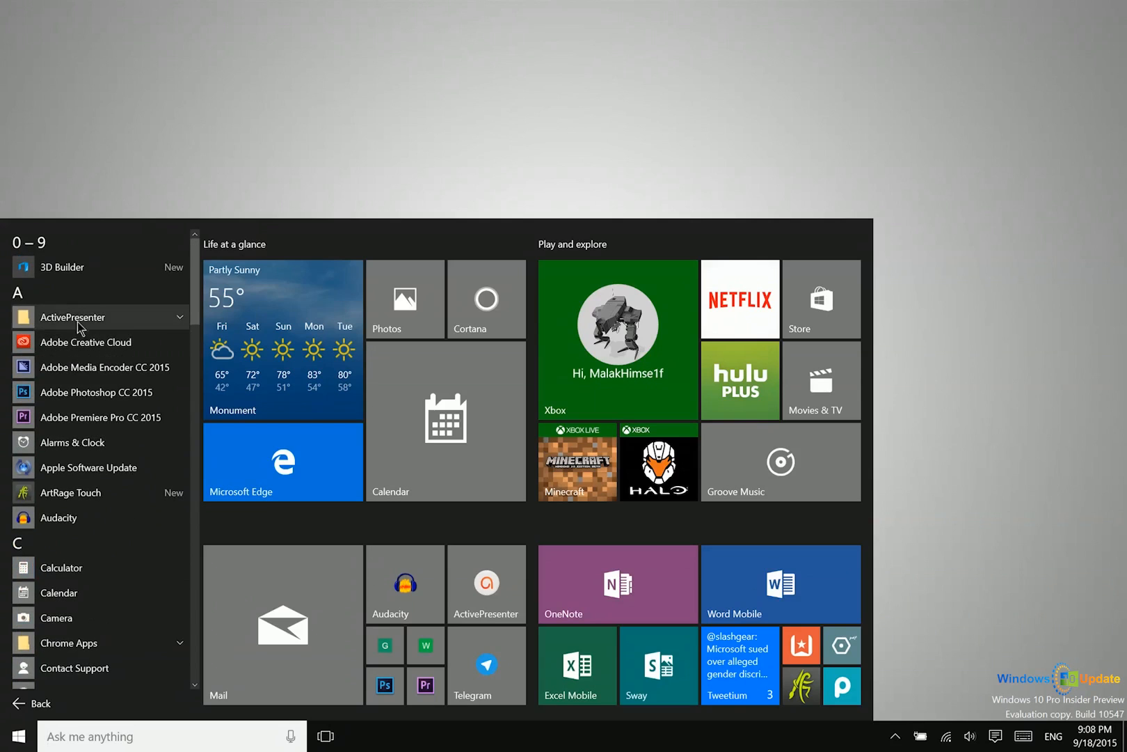
mouse_move(43, 299)
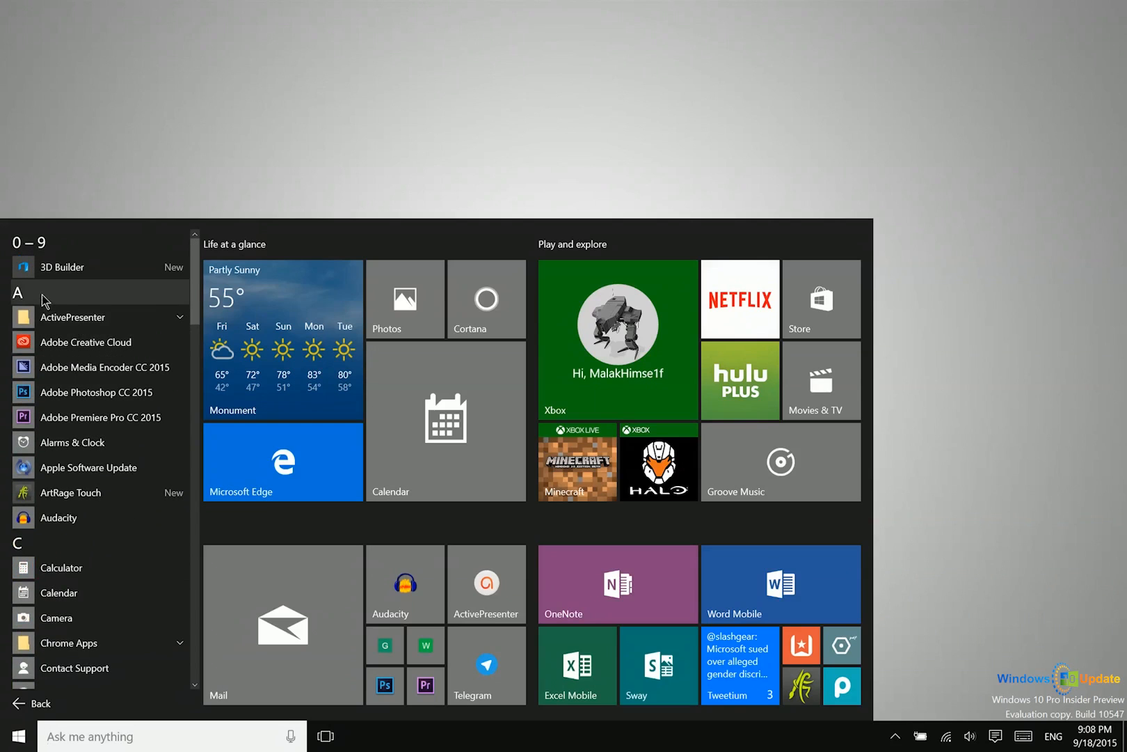
left_click(21, 293)
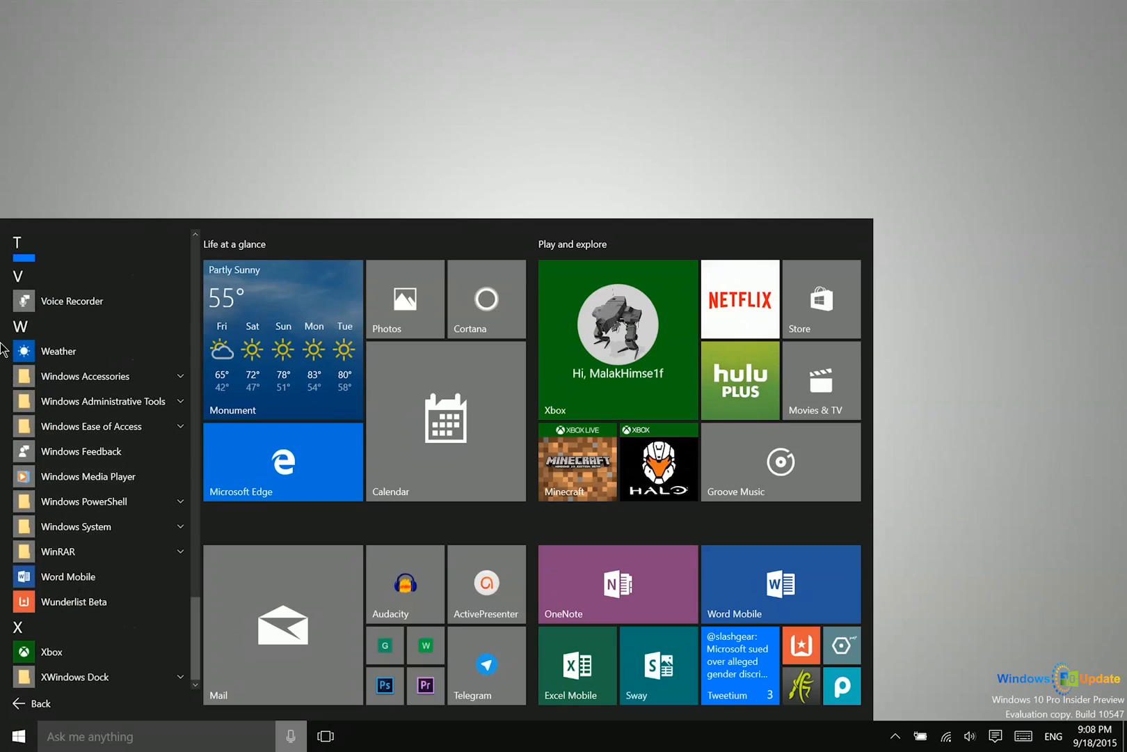
mouse_move(44, 652)
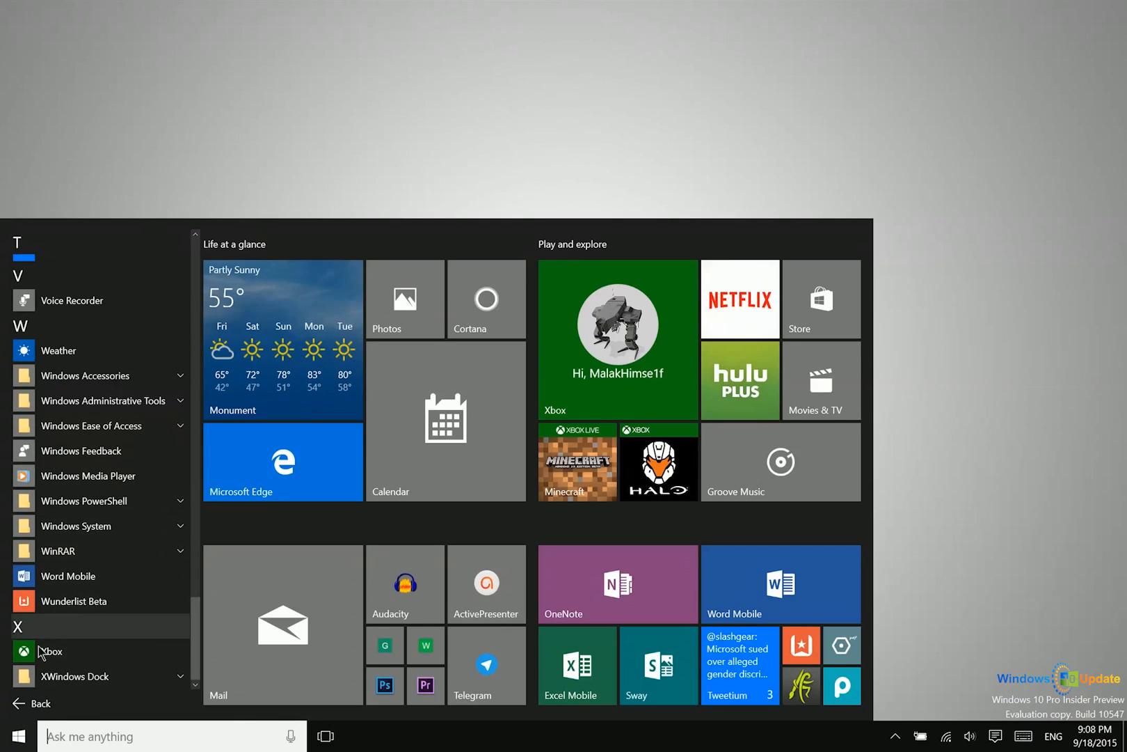
mouse_move(129, 532)
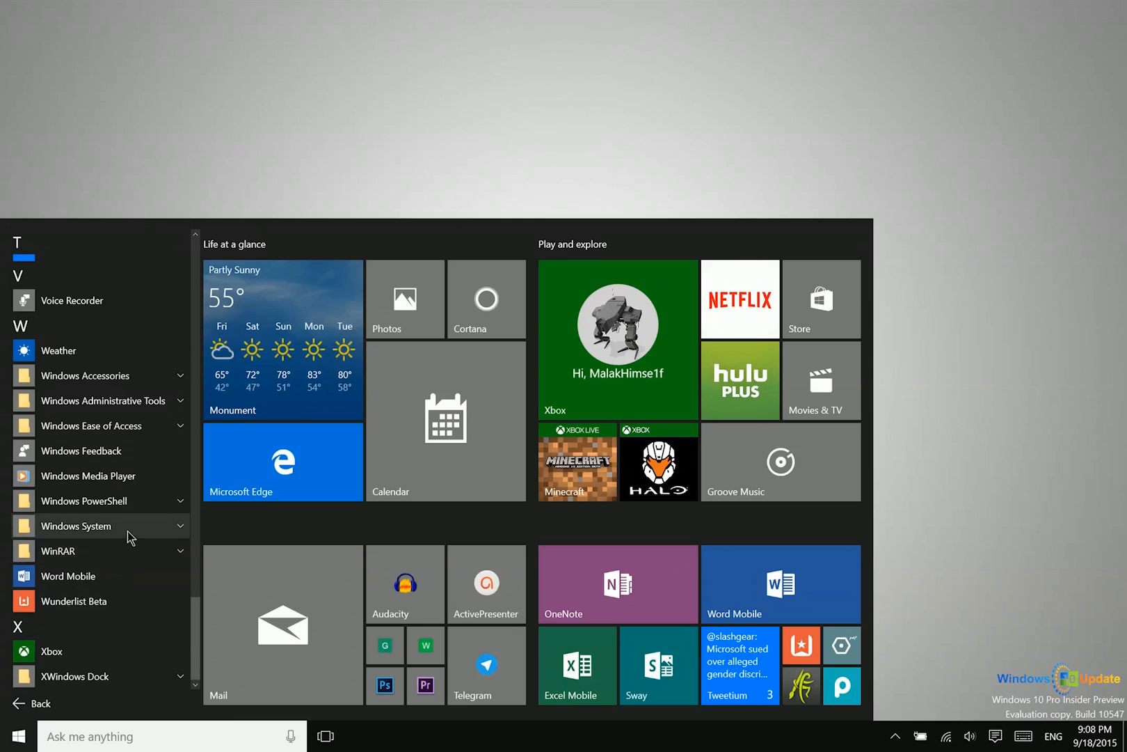
mouse_move(254, 415)
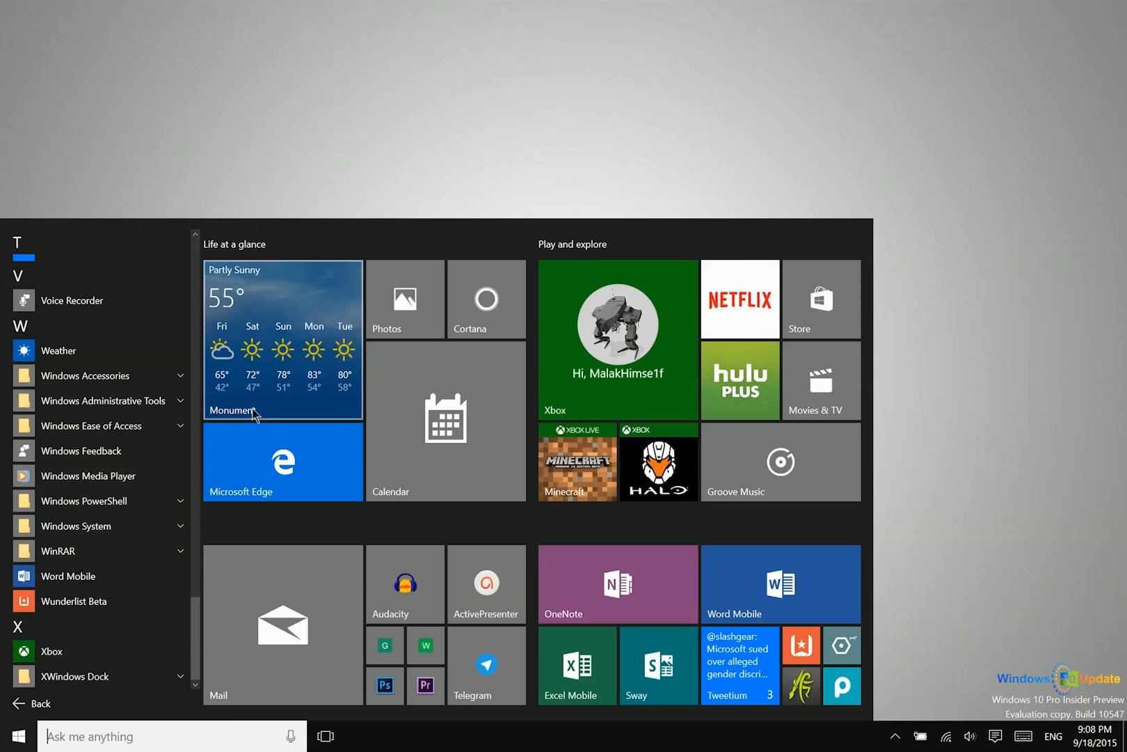
mouse_move(791, 573)
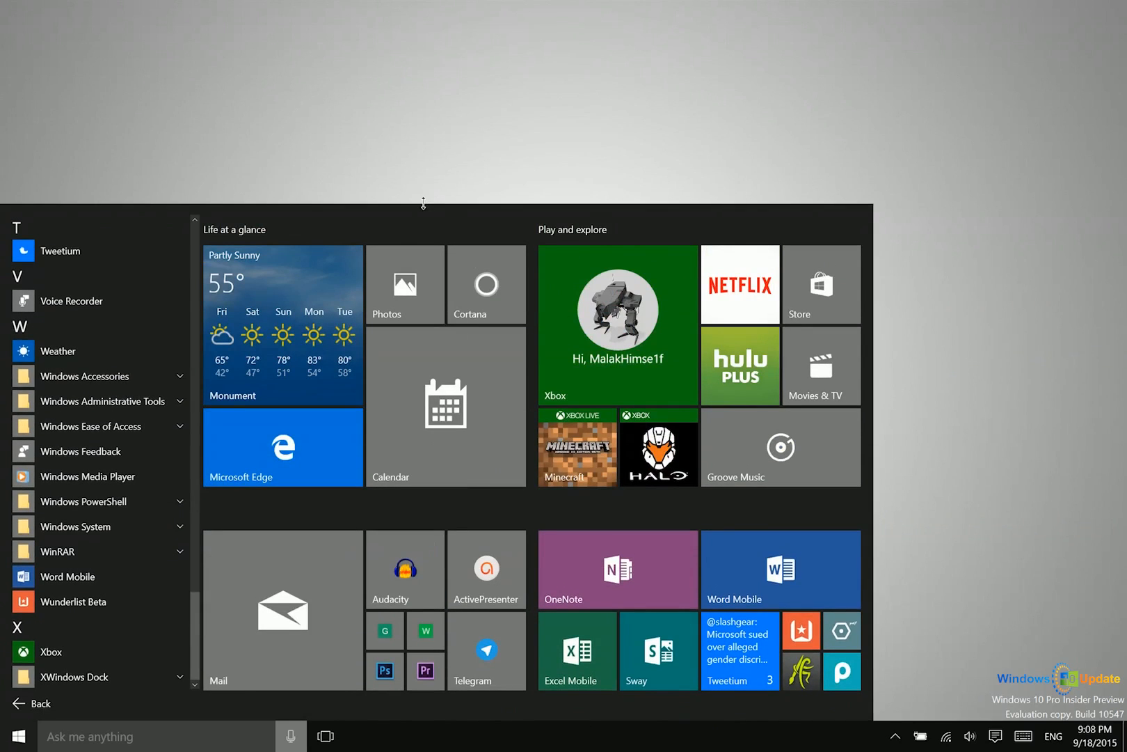
mouse_move(317, 293)
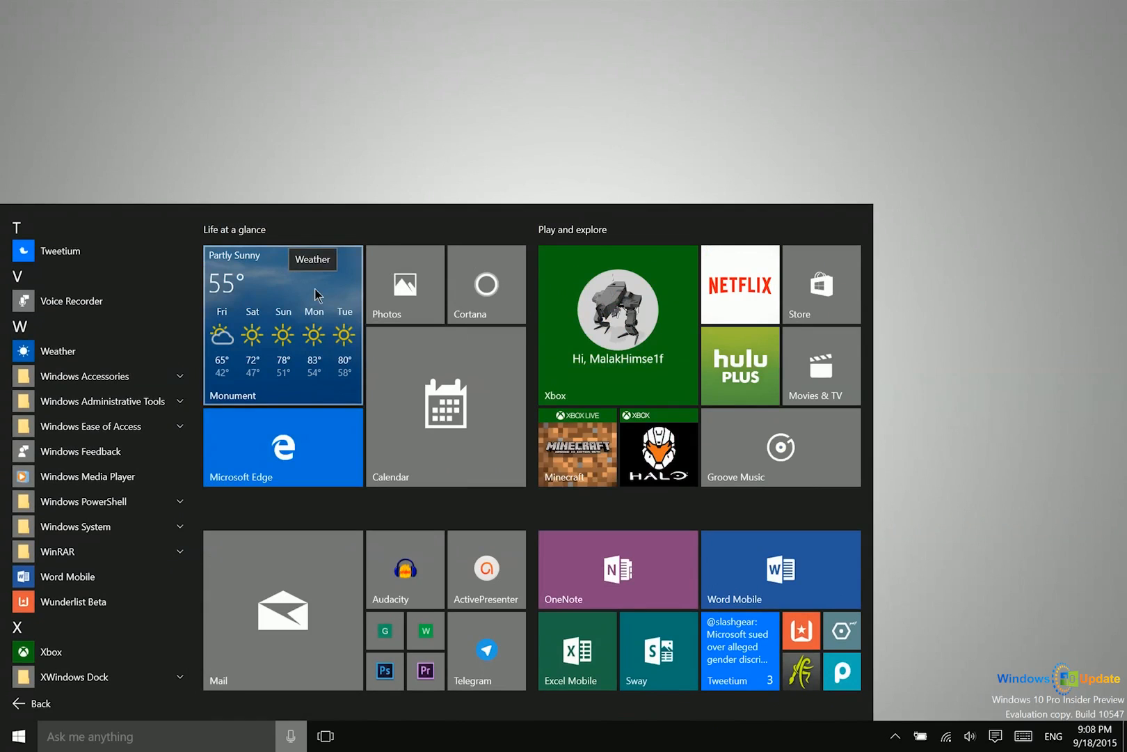
mouse_move(282, 368)
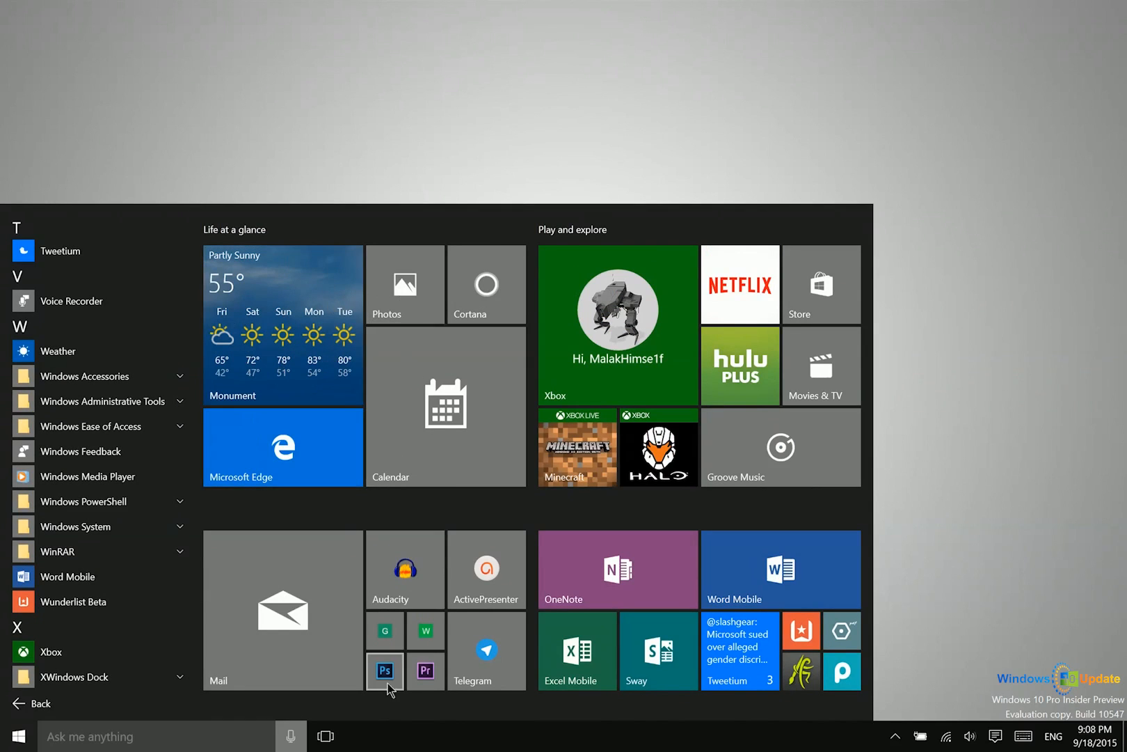
- Bring up the Photoshop tile's context menu with Pin to taskbar and Run as administrator
right_click(383, 670)
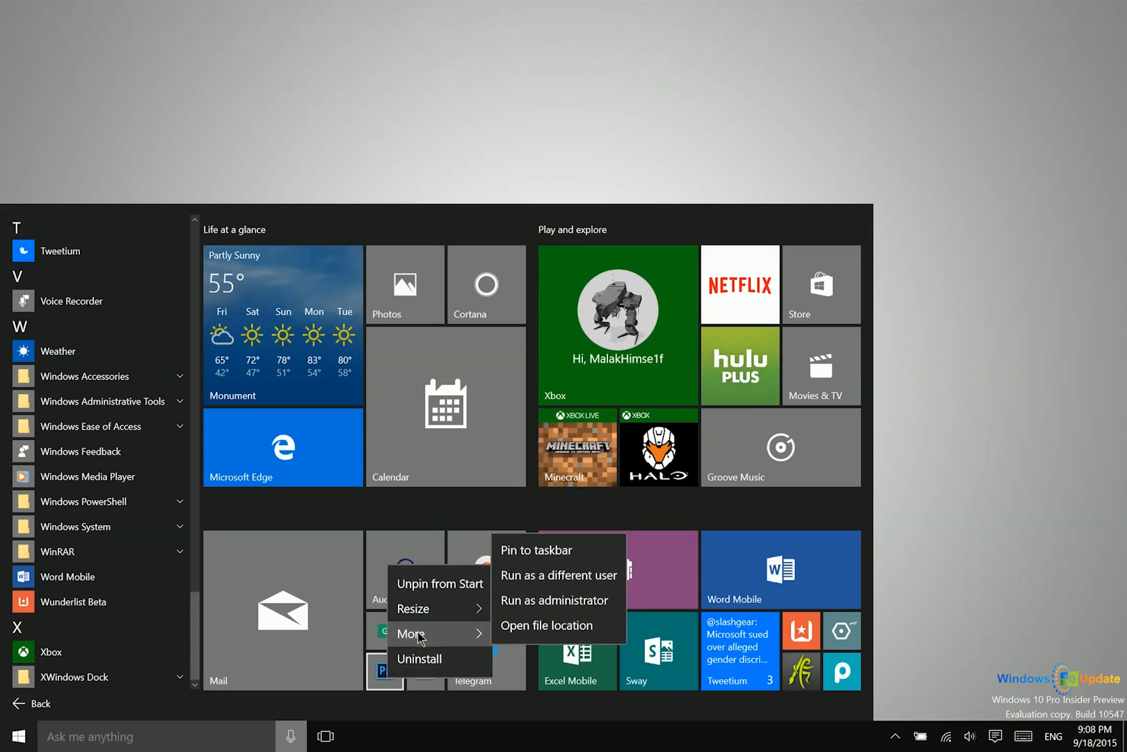
mouse_move(570, 596)
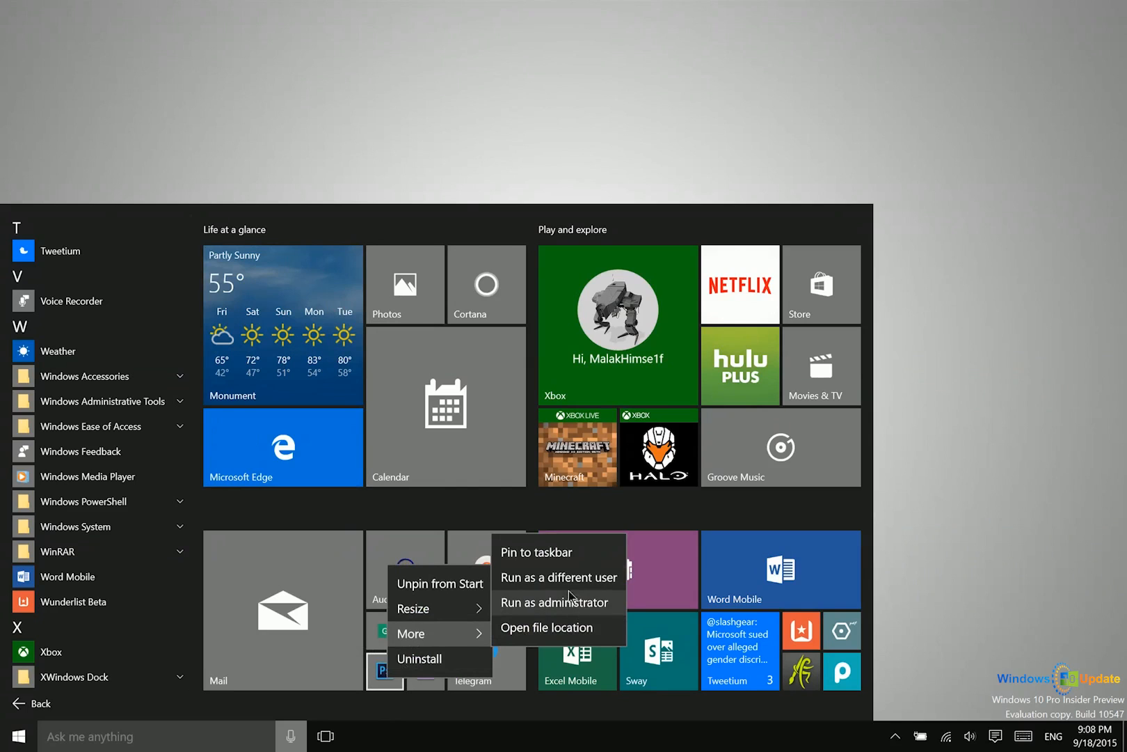
mouse_move(572, 587)
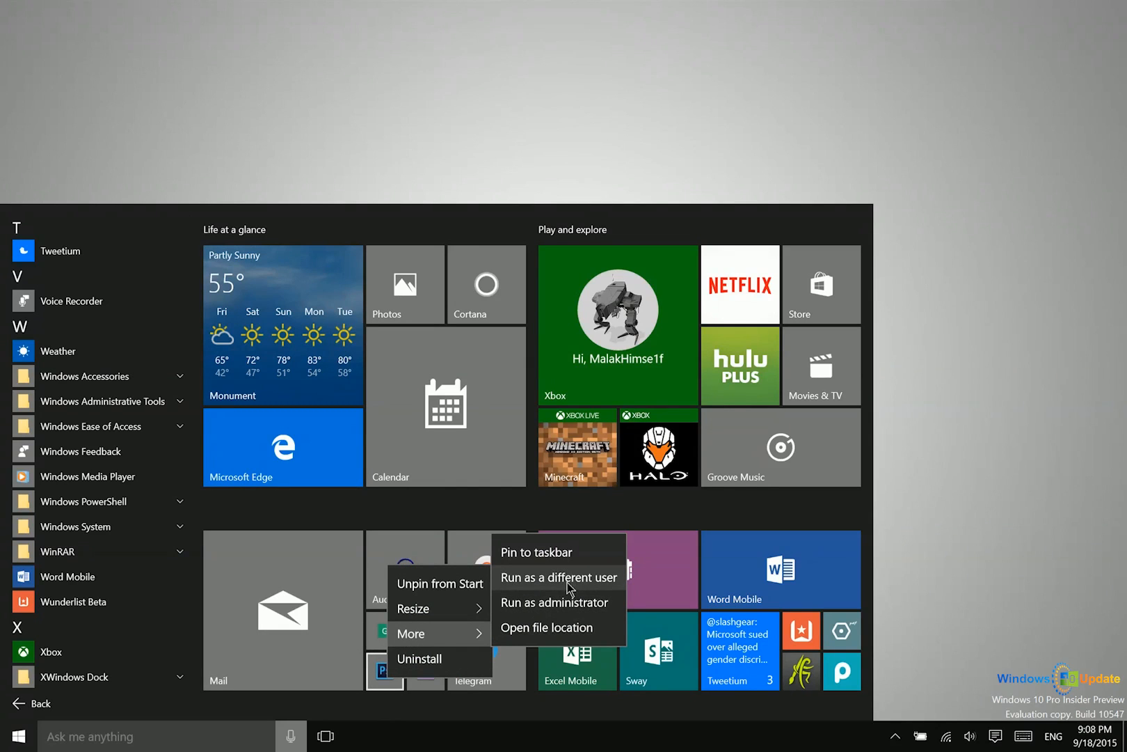
mouse_move(550, 646)
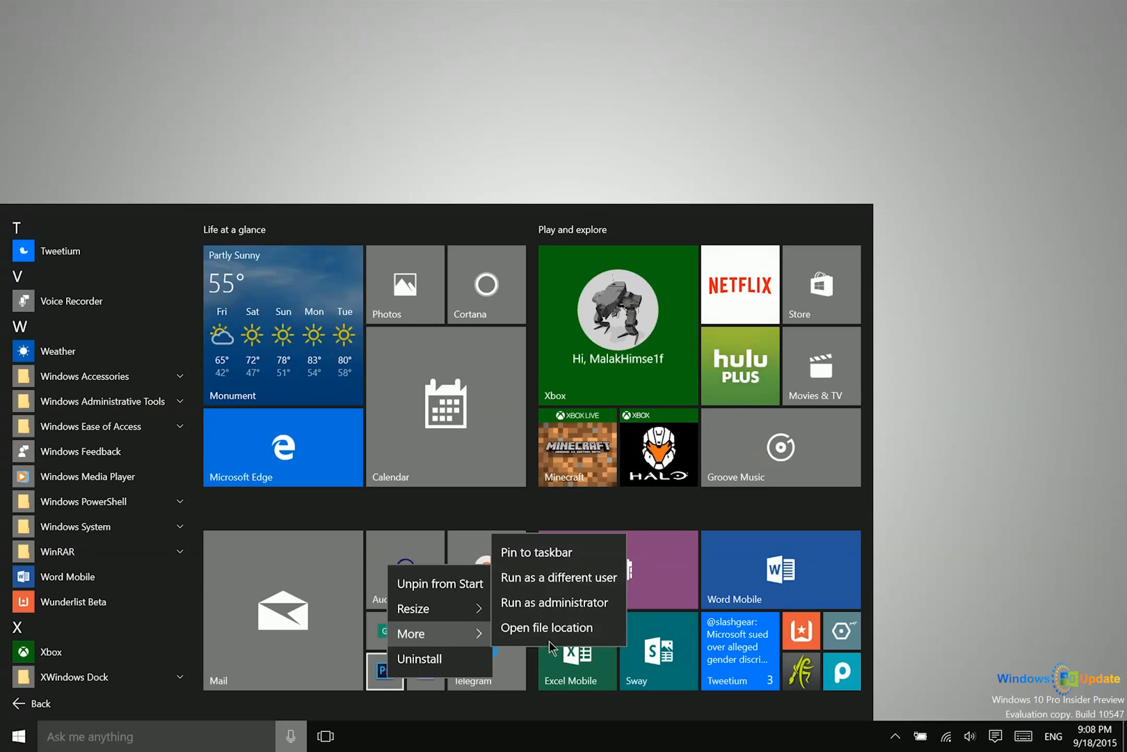
mouse_move(556, 636)
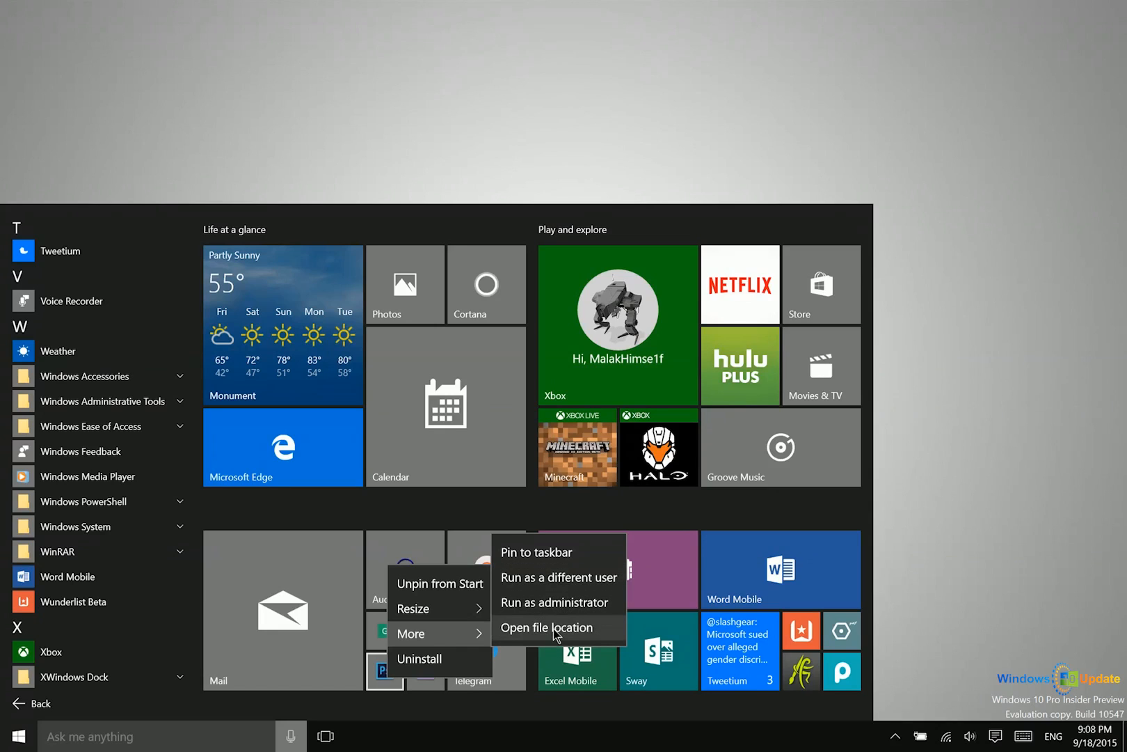